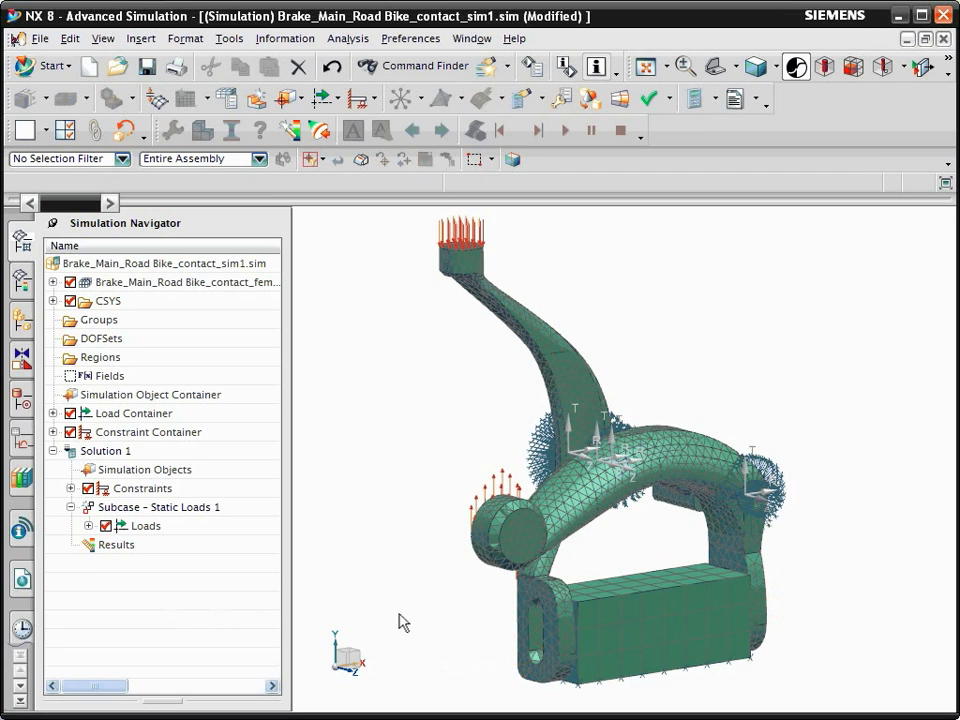
Zoom onto the pad/block contact area and display polygon geometry instead of the FEM mesh.
left_click(684, 66)
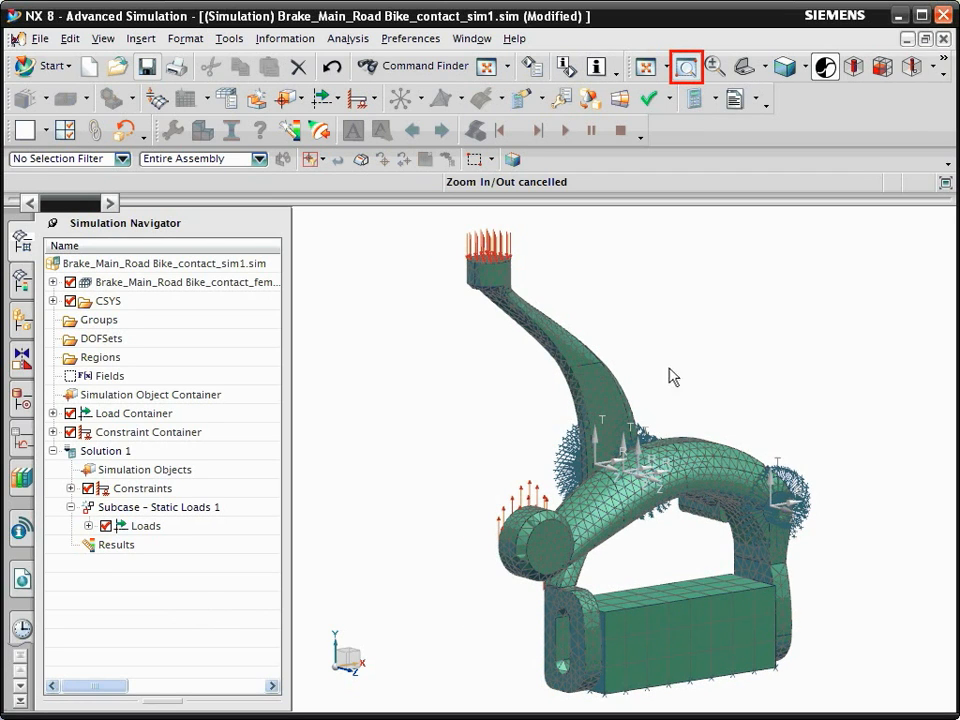
left_click(686, 66)
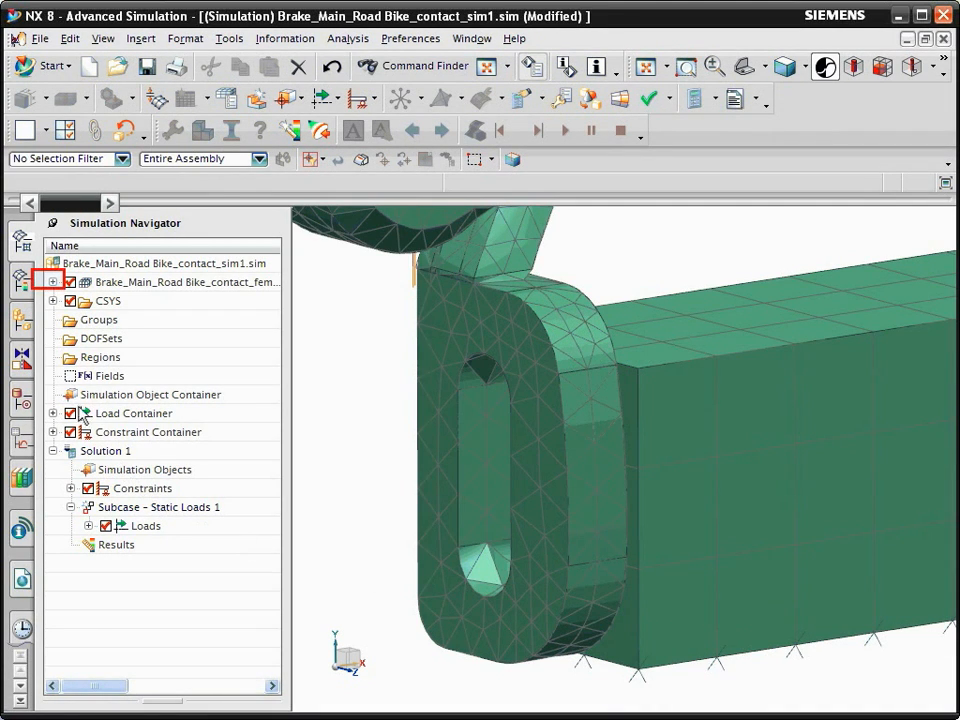
left_click(52, 282)
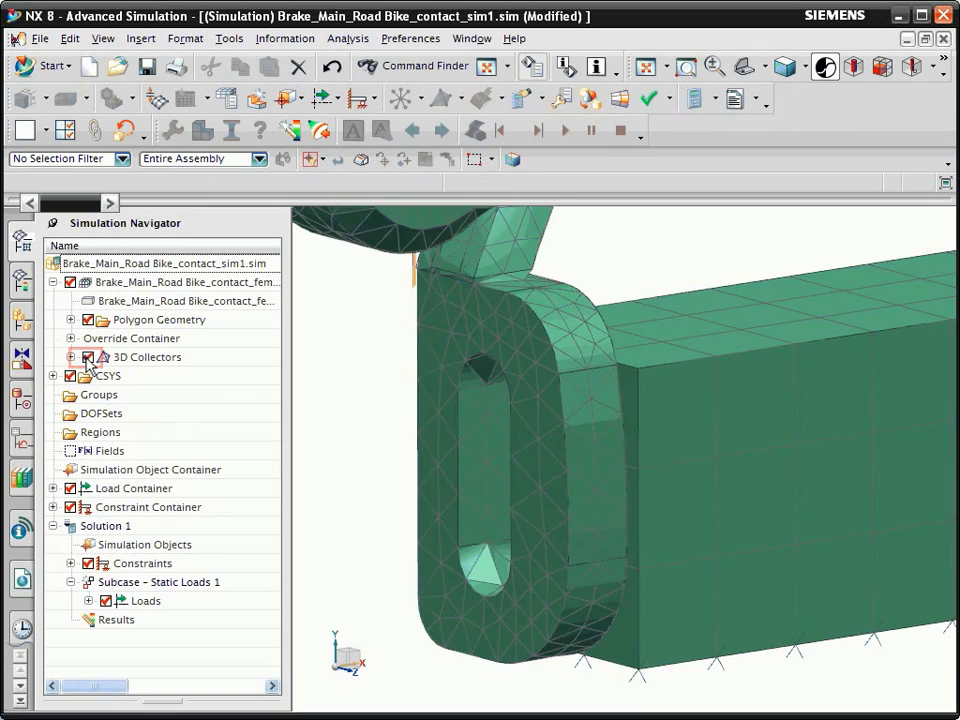
left_click(288, 96)
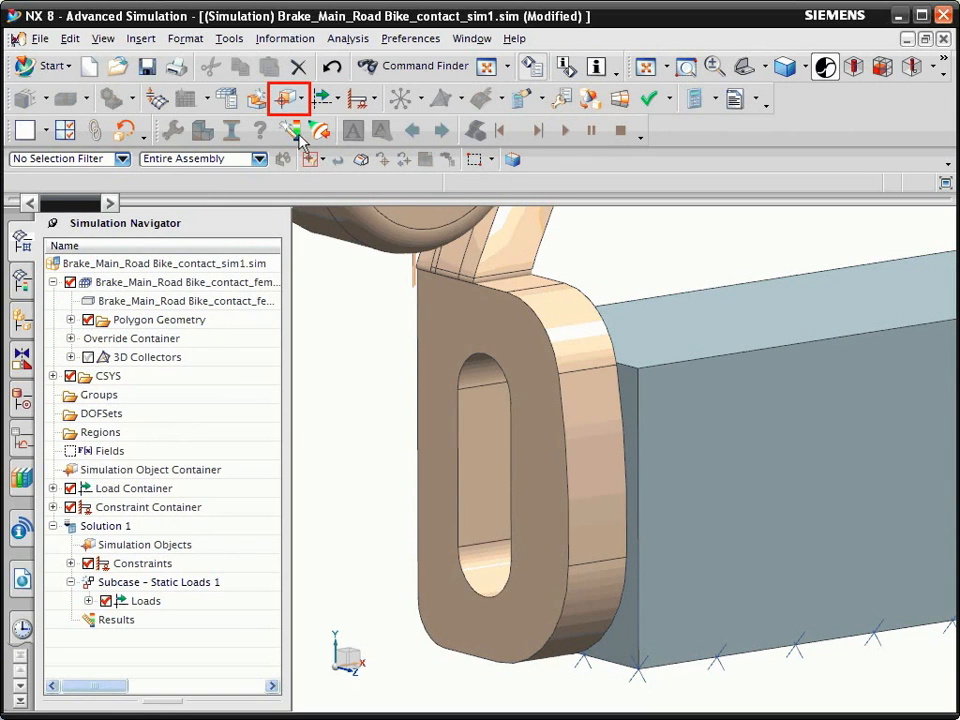
Begin a Surface-to-Surface Contact simulation object with Manual pairing type.
left_click(288, 98)
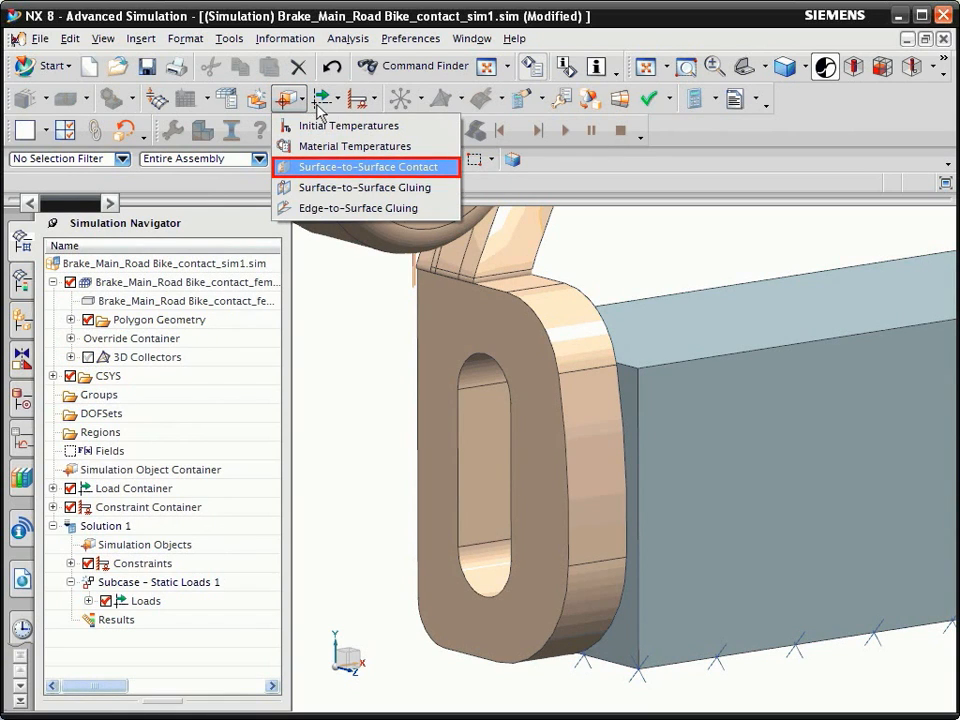
left_click(368, 166)
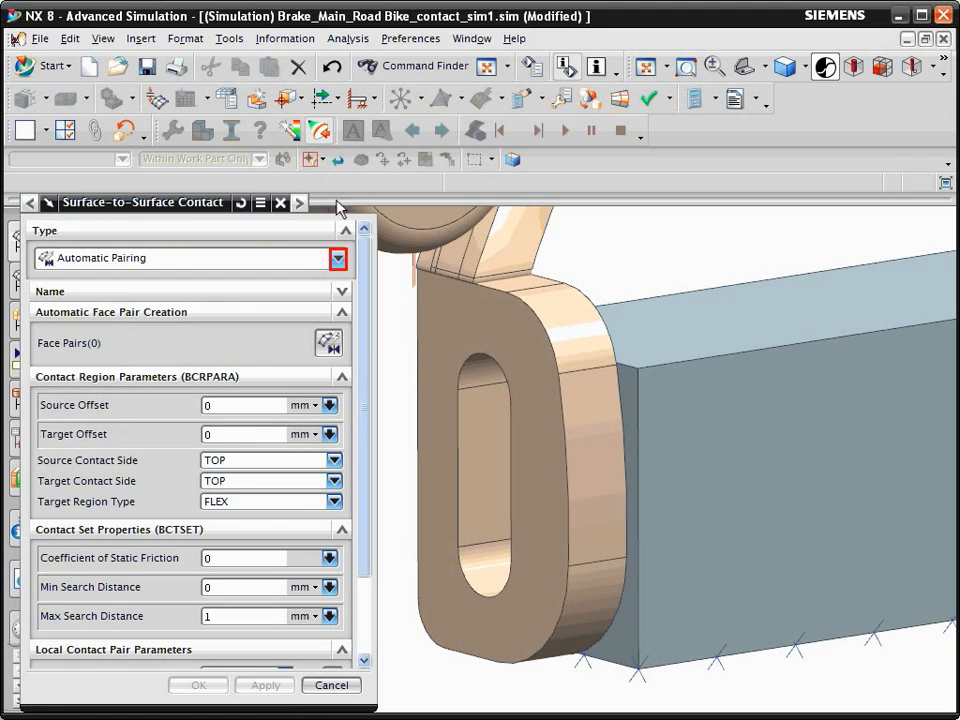
left_click(336, 258)
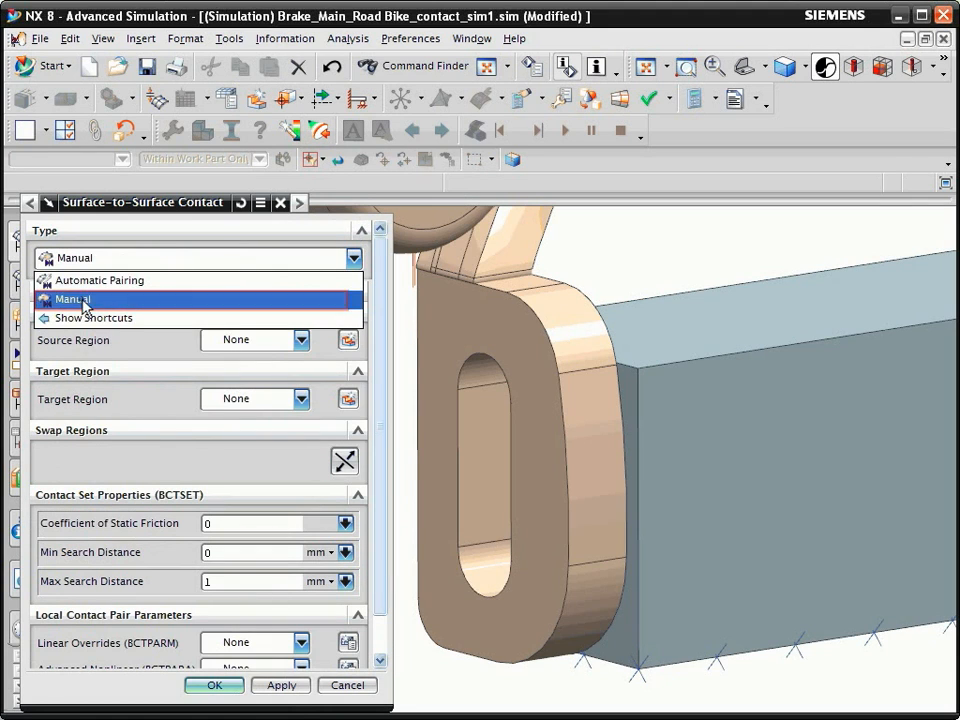
left_click(72, 300)
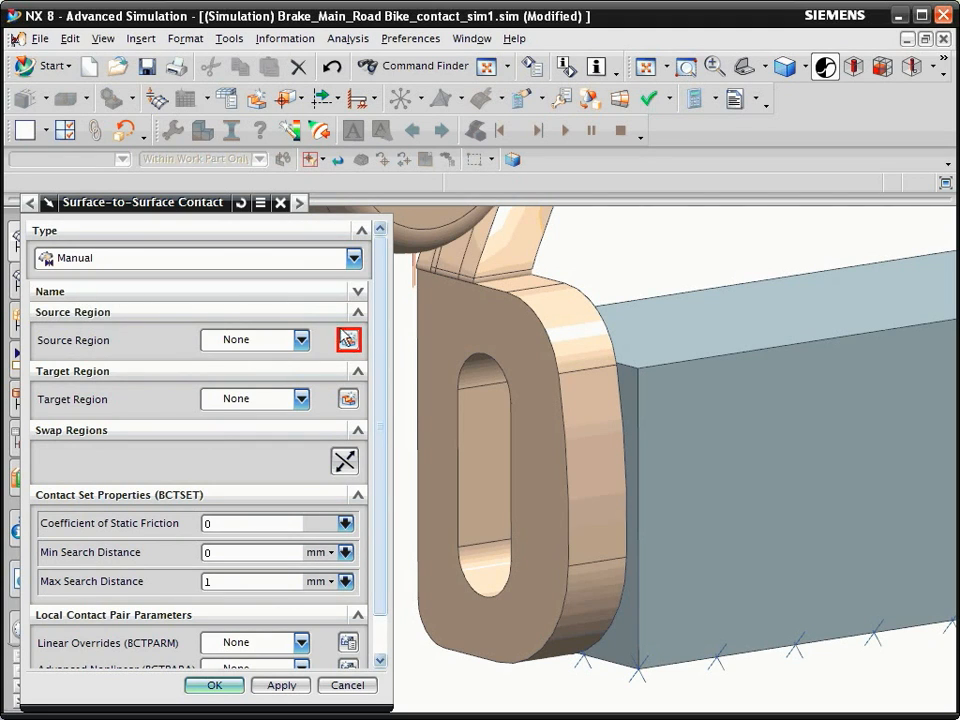
Create source Region1 from the block face facing the brake pad.
left_click(348, 340)
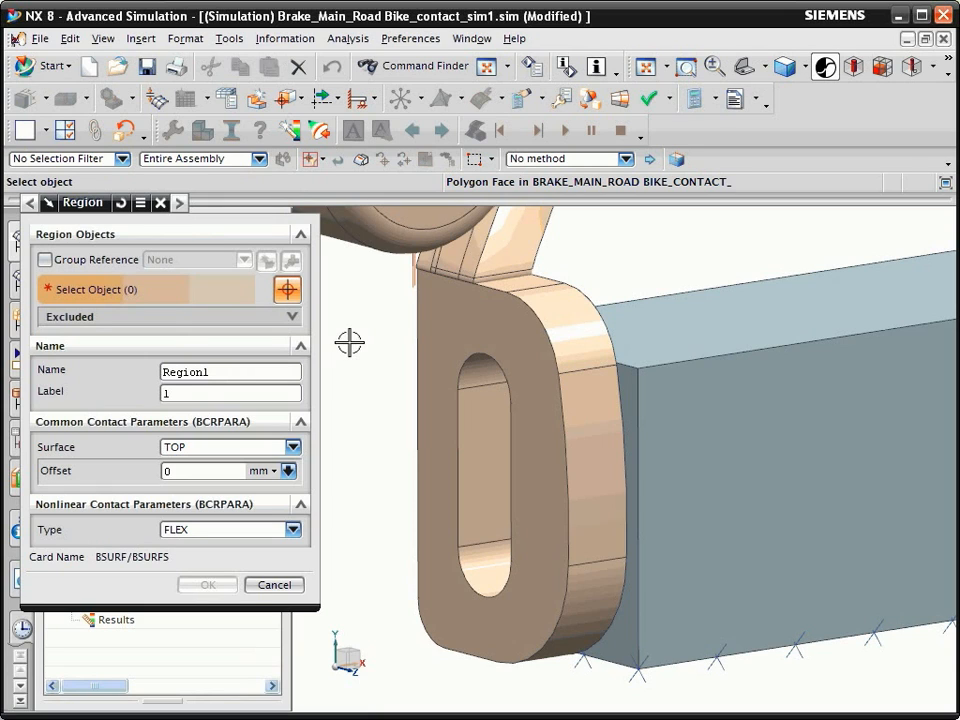
left_click(620, 500)
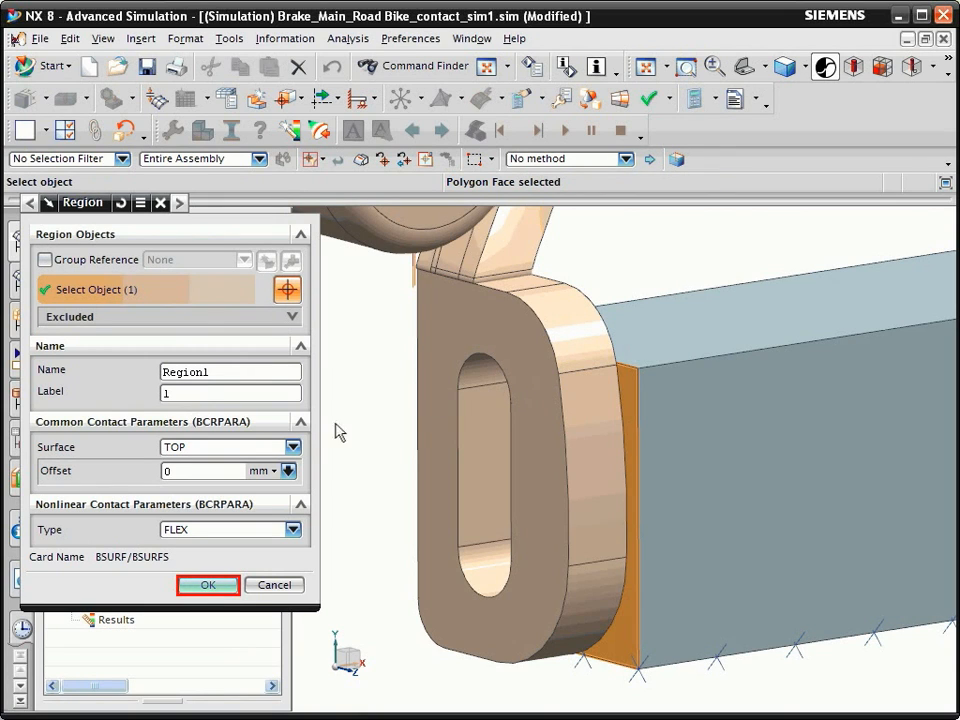
left_click(208, 584)
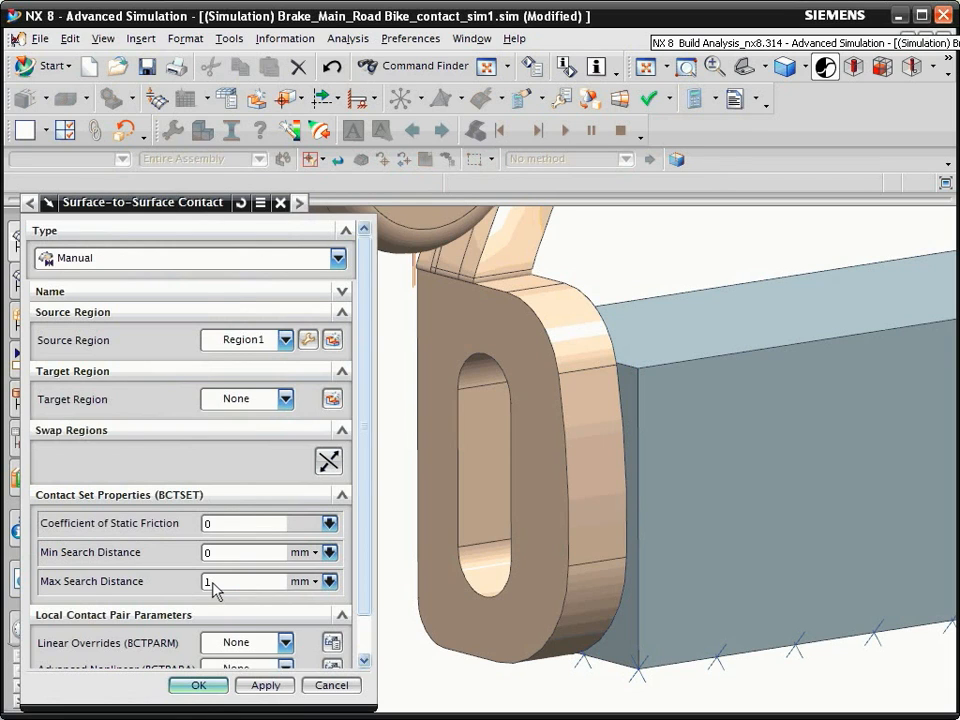
Create target Region2 from the pad face, finish the contact, and fit the whole caliper in view.
left_click(332, 400)
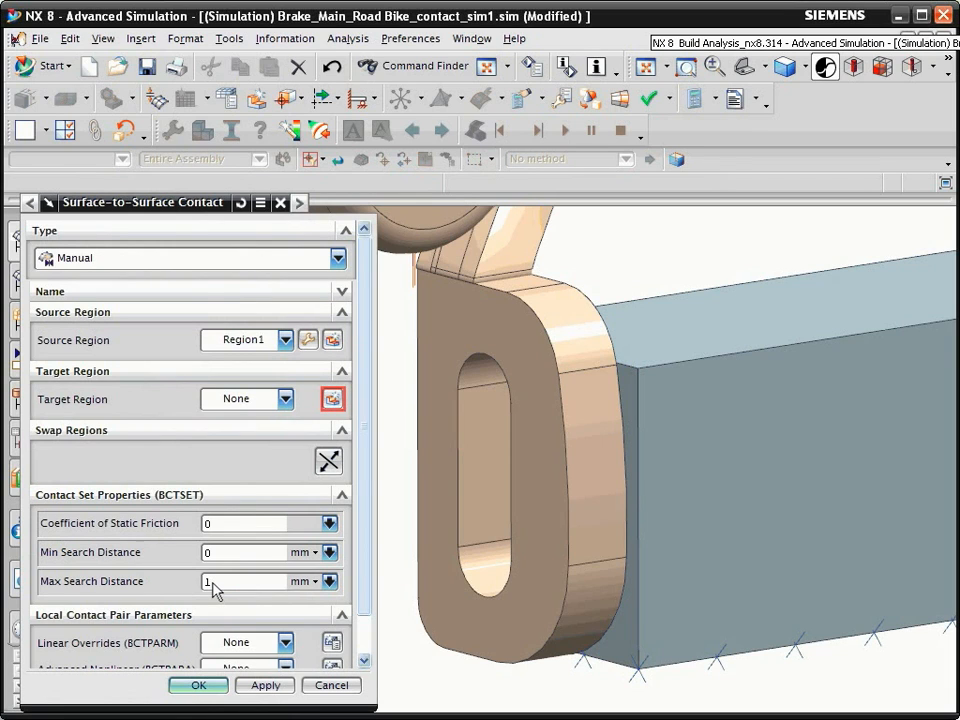
left_click(332, 398)
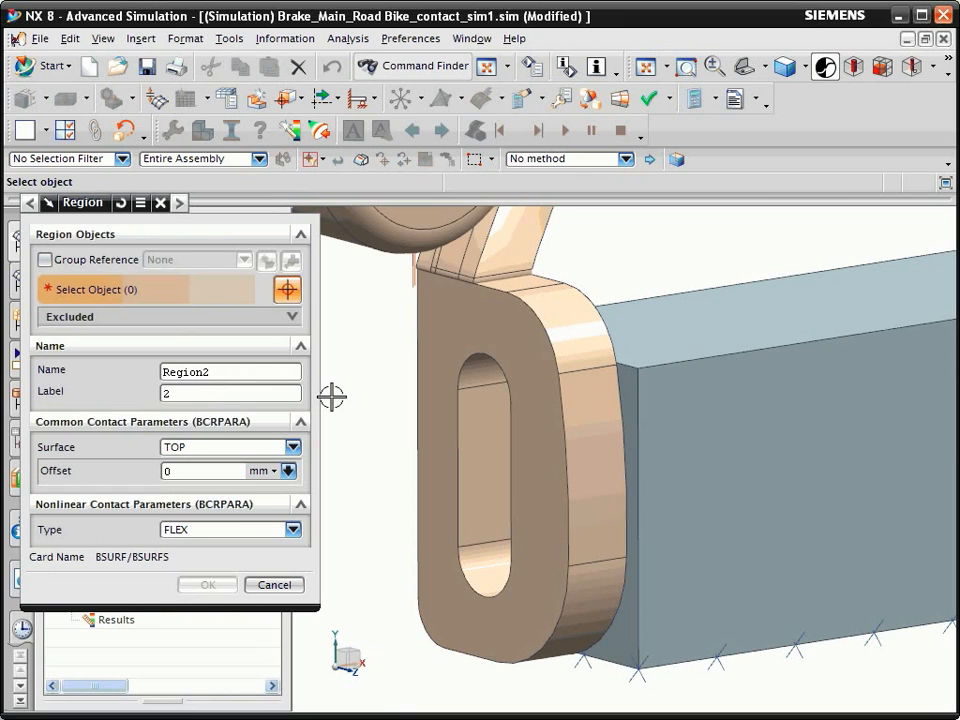
mouse_move(596, 418)
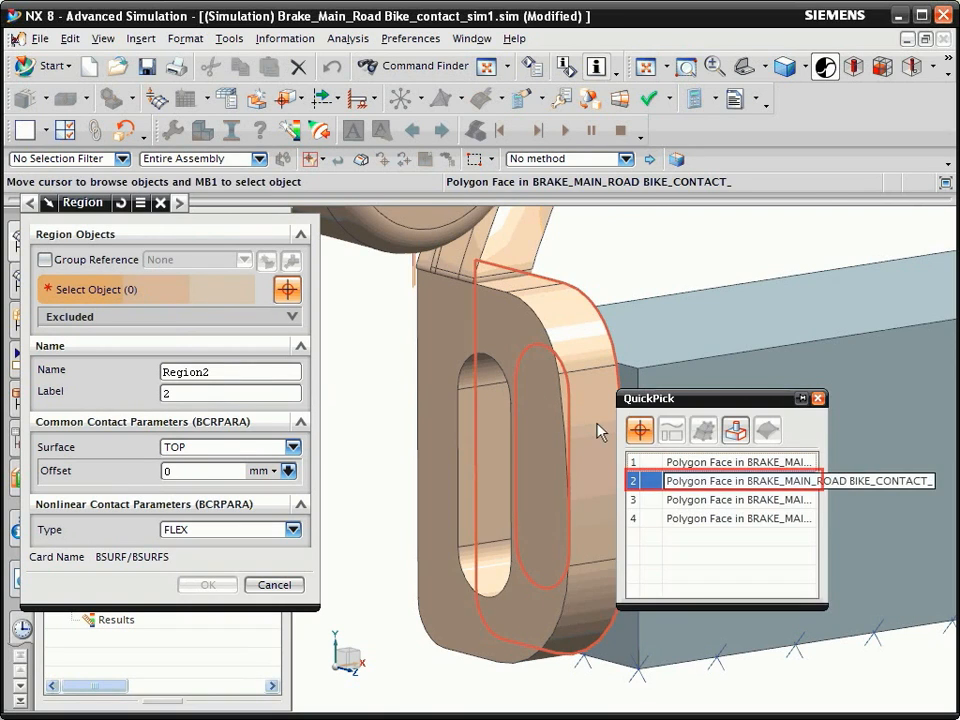
left_click(738, 480)
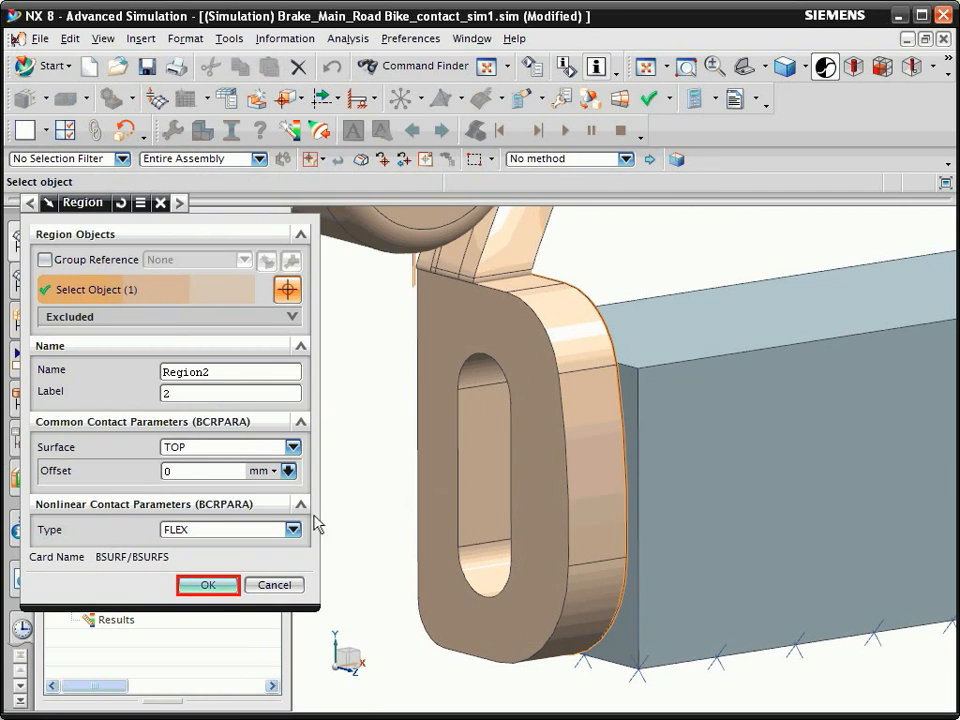
left_click(208, 584)
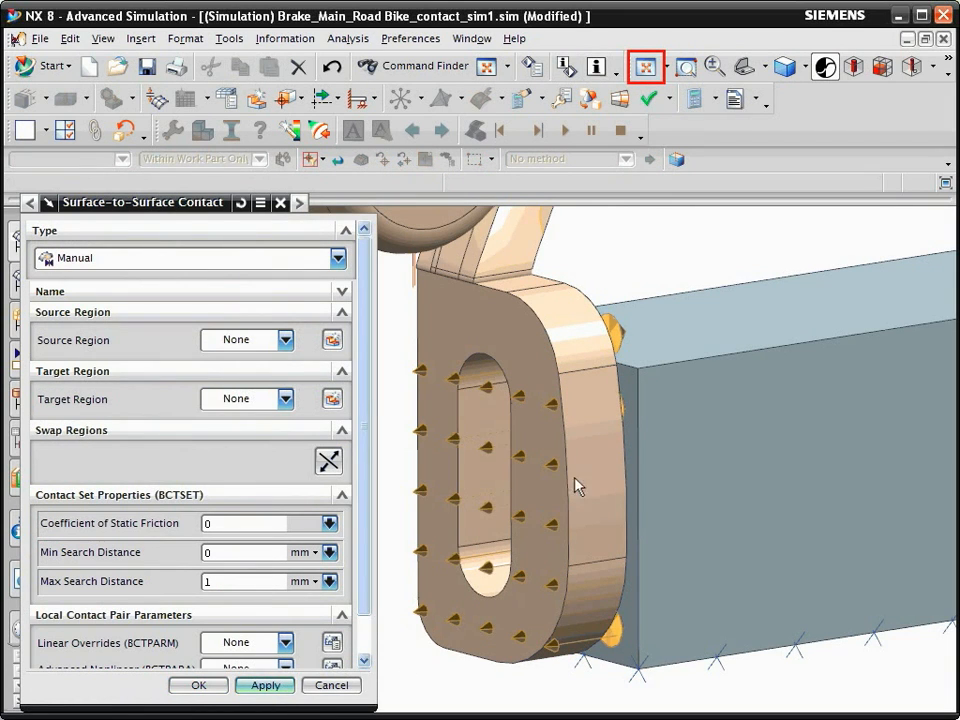
left_click(644, 66)
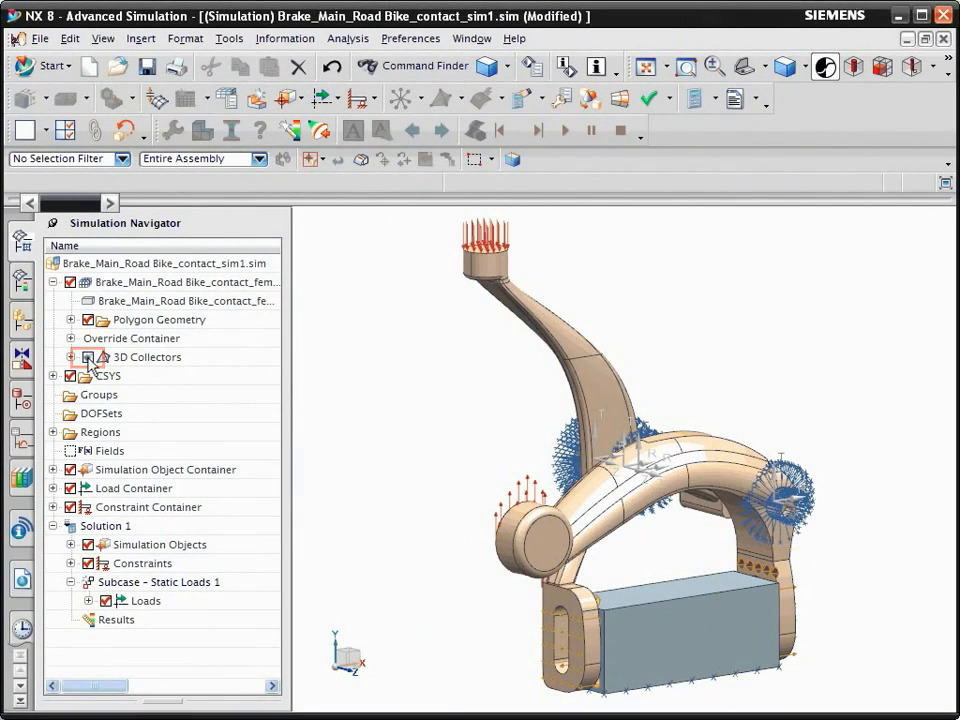
Edit Solution 1 and create Global Contact Parameters under Case Control with default settings.
right_click(104, 524)
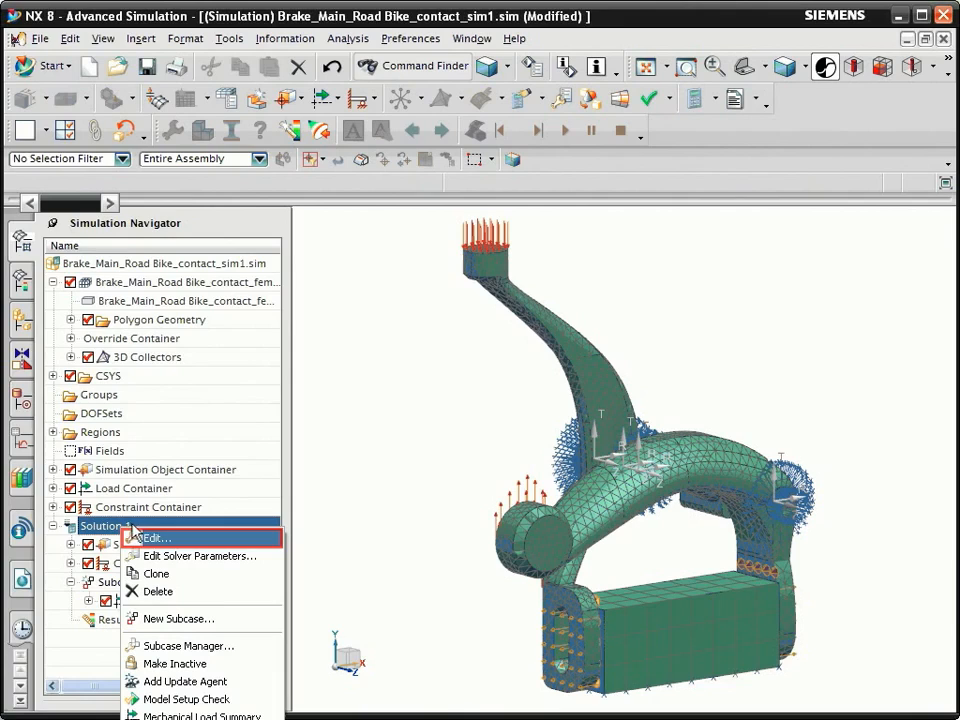
left_click(156, 538)
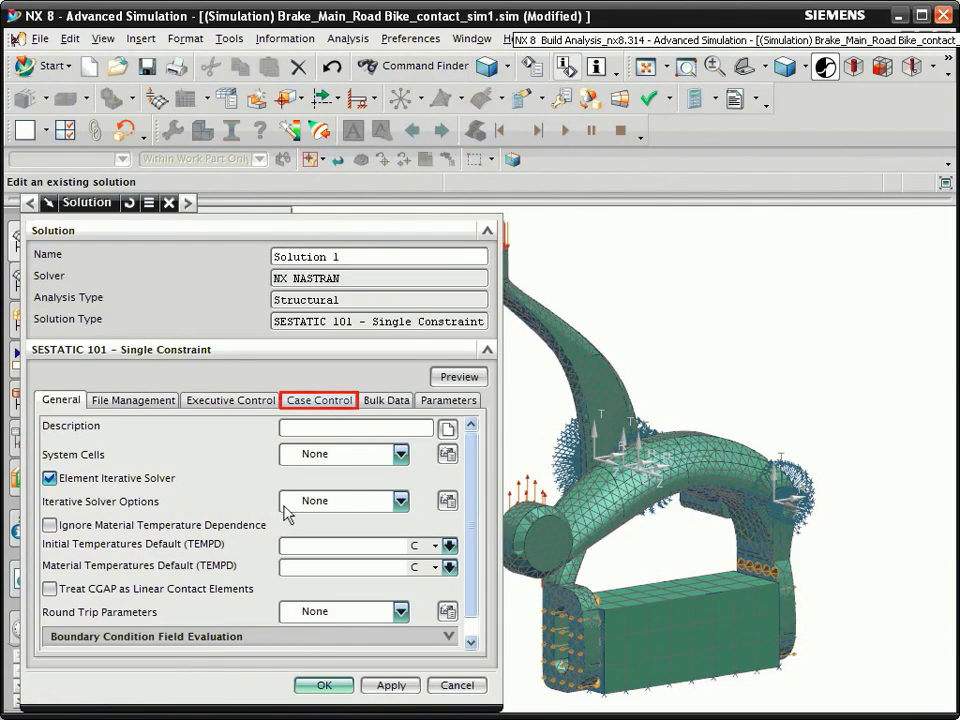
left_click(318, 400)
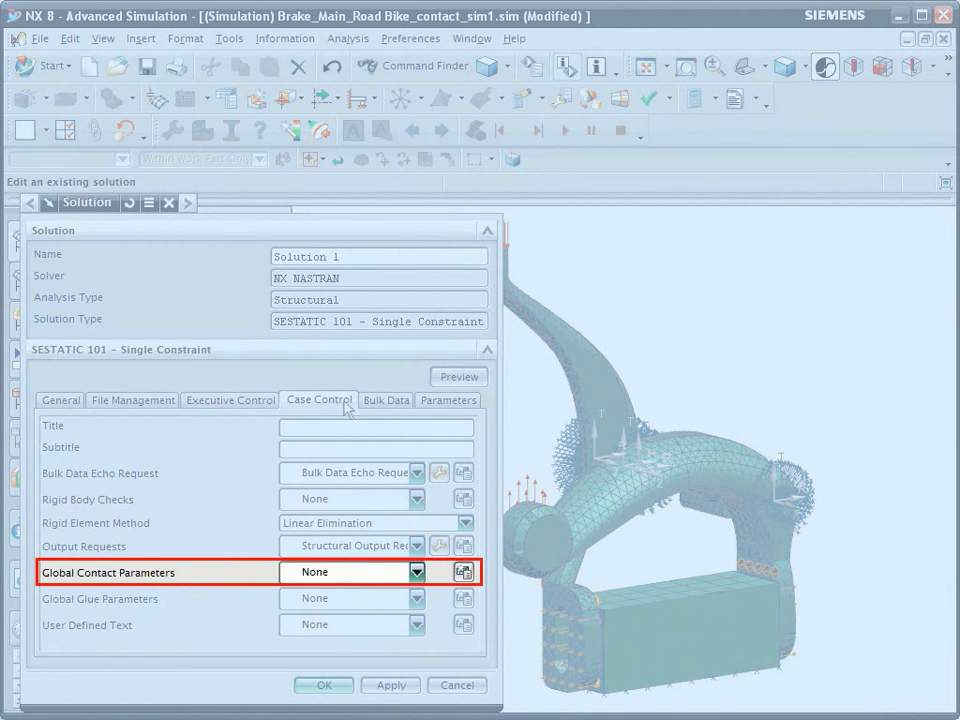
left_click(464, 572)
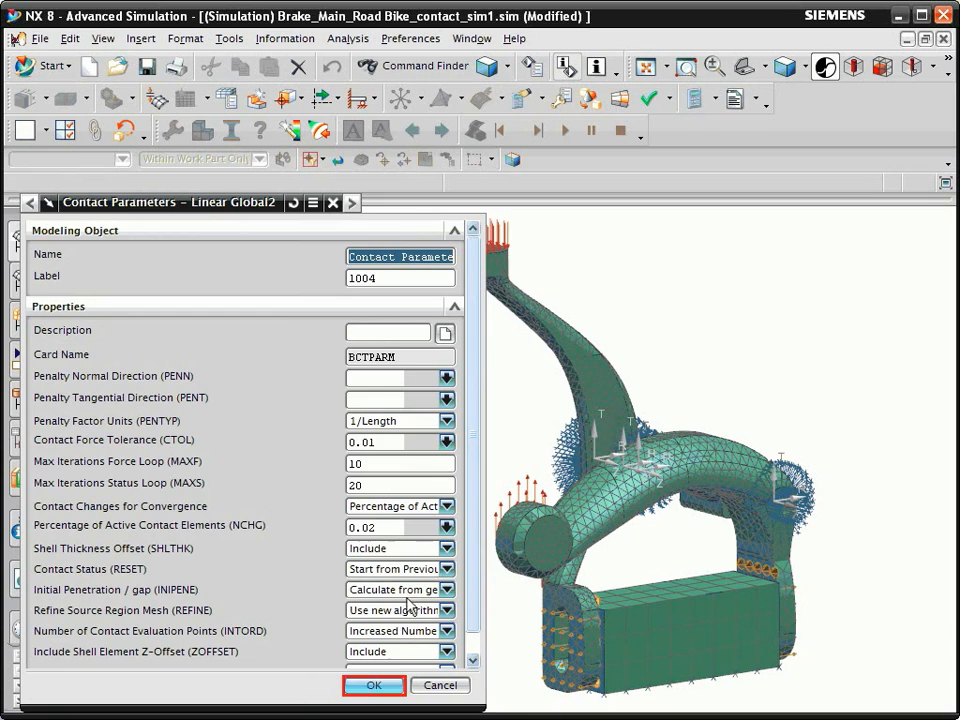
left_click(374, 684)
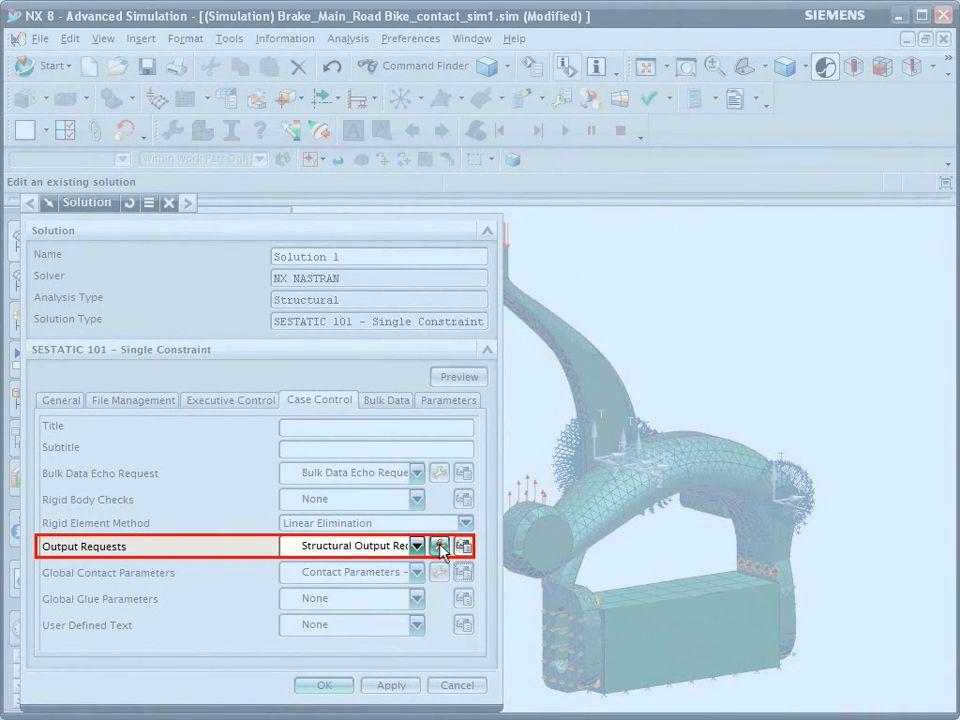
Enable the BCRESULTS contact result request in the output requests and confirm Solution 1.
left_click(440, 546)
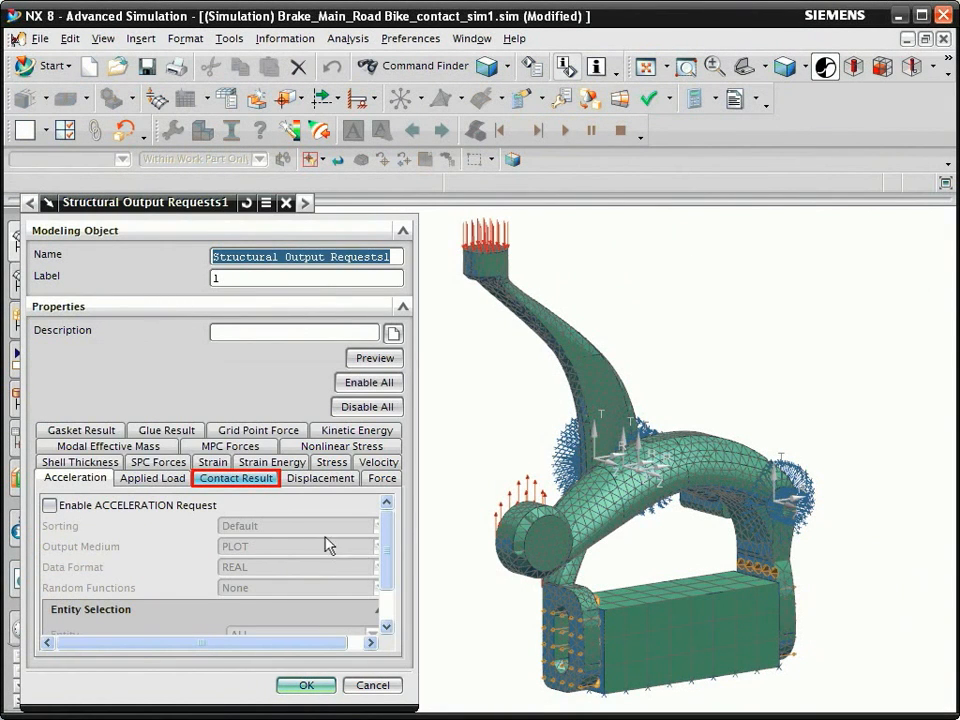
left_click(236, 478)
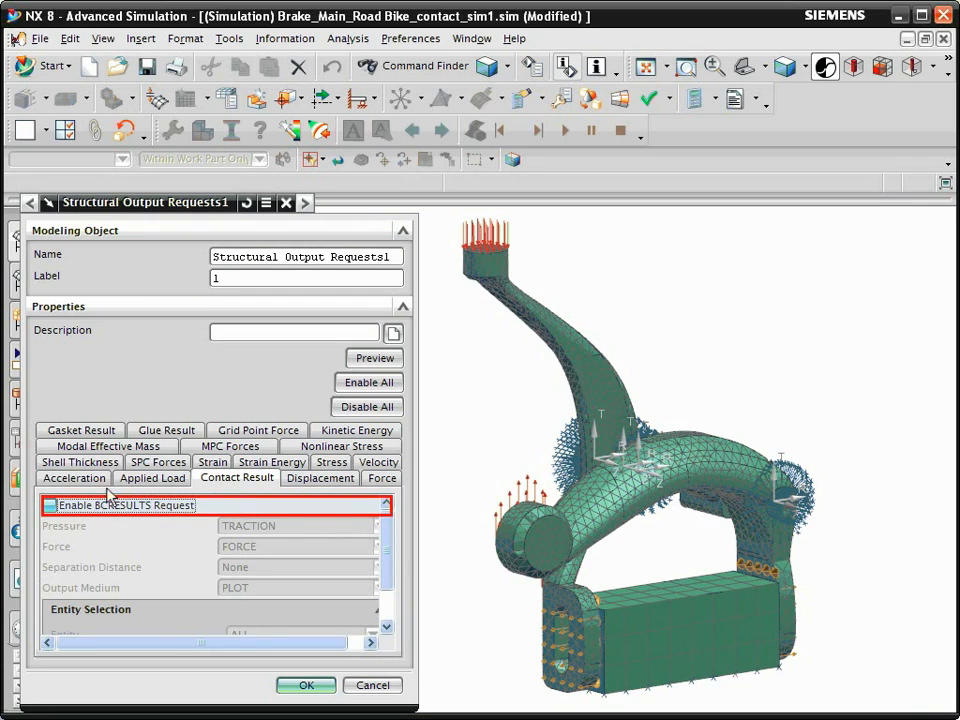
left_click(50, 504)
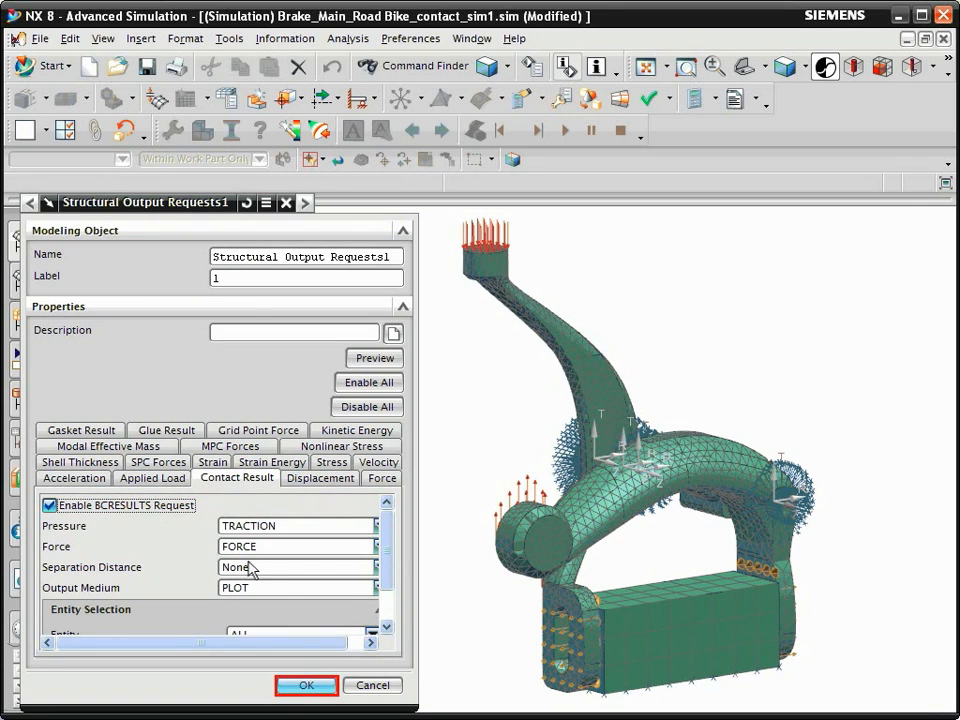
left_click(306, 684)
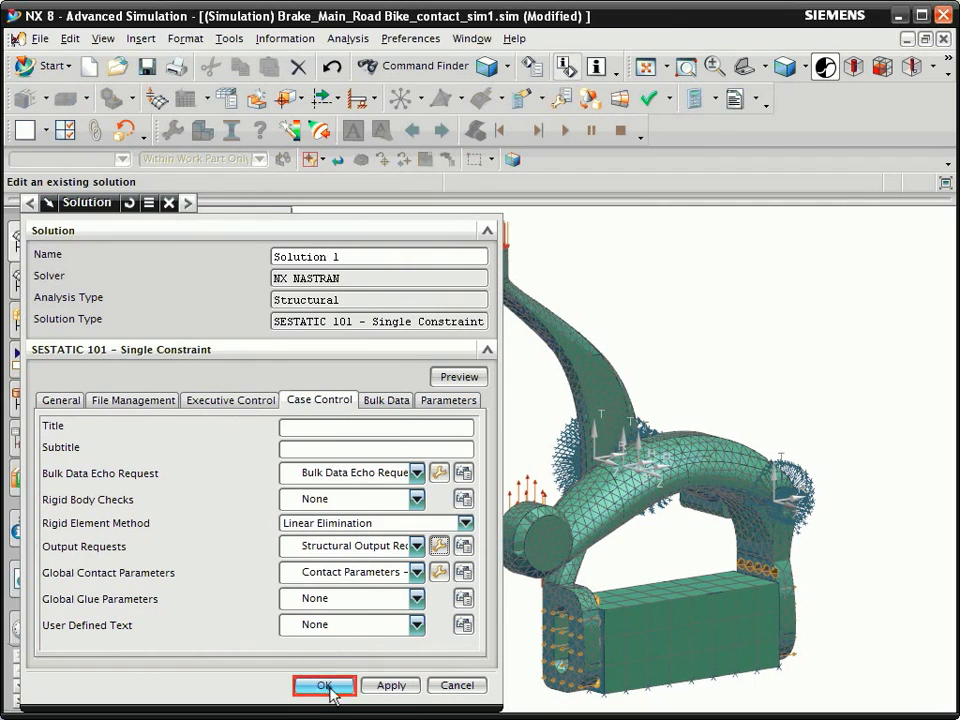
left_click(324, 684)
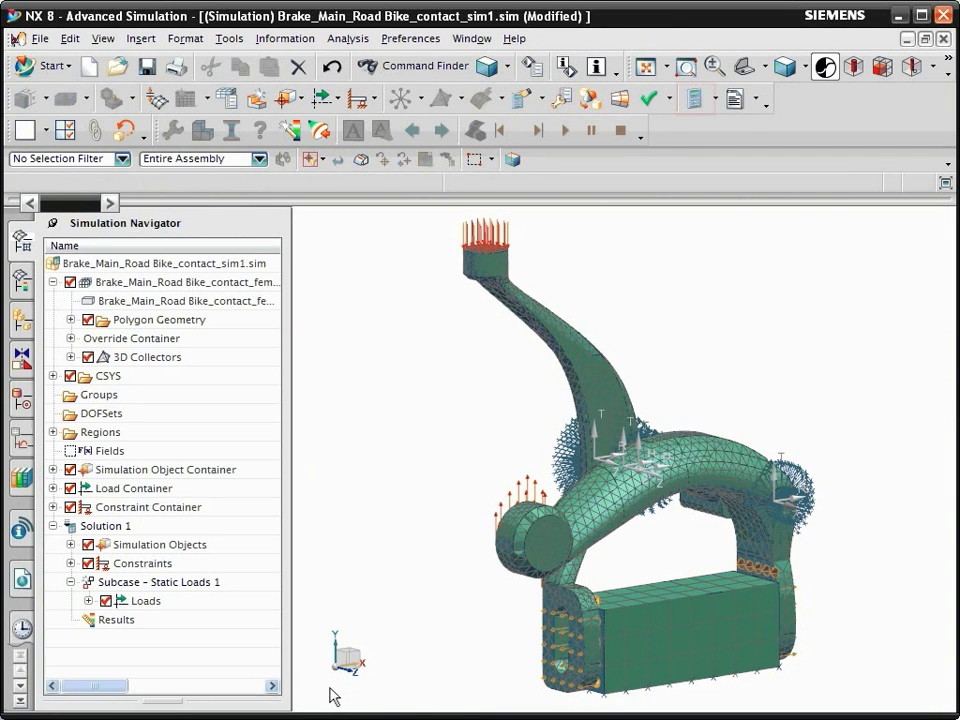
Solve the caliper model with NX Nastran and close the Solution and Analysis Job monitors.
left_click(348, 132)
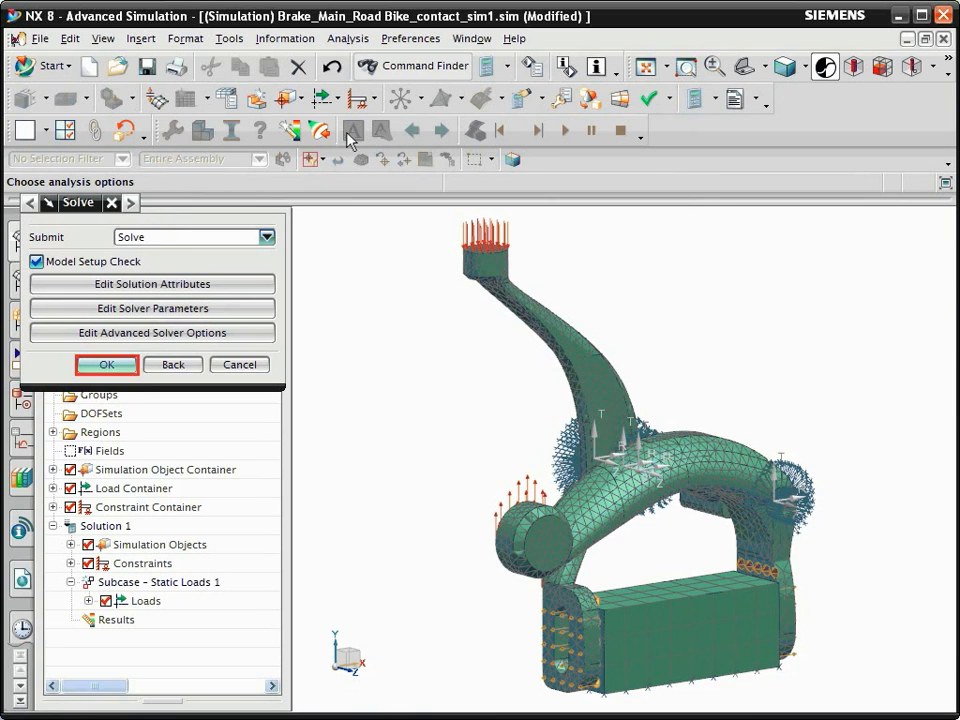
left_click(106, 364)
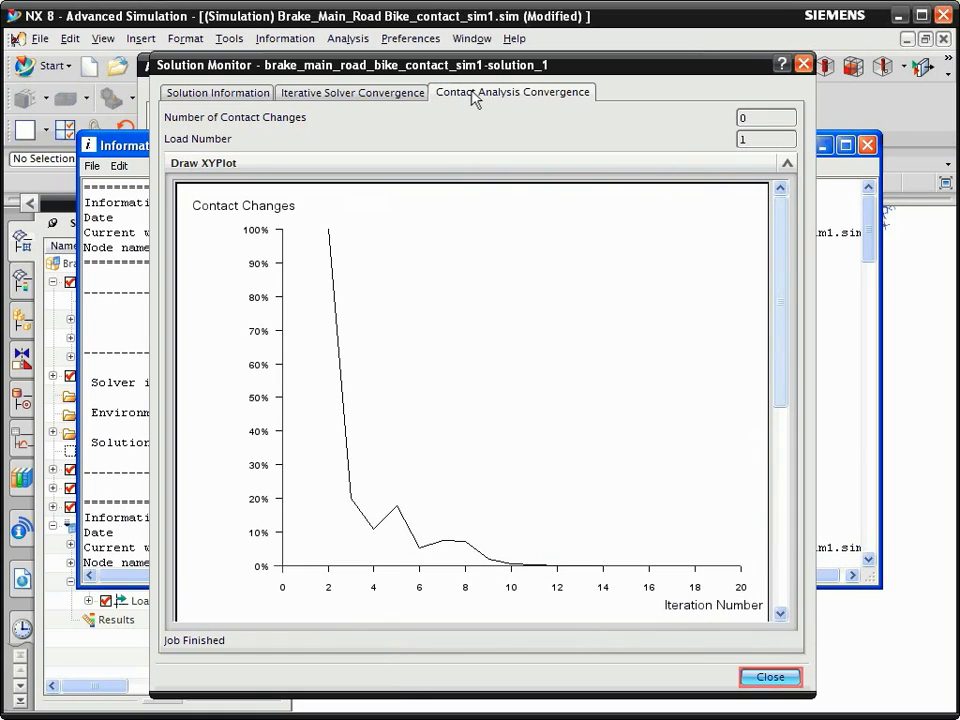
left_click(770, 676)
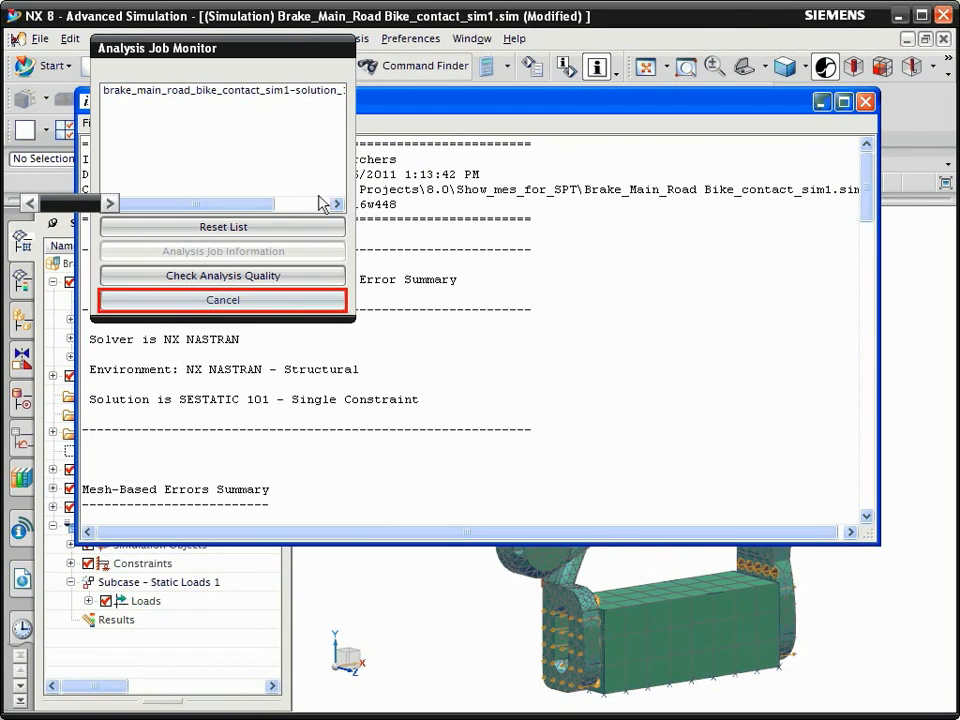
left_click(222, 300)
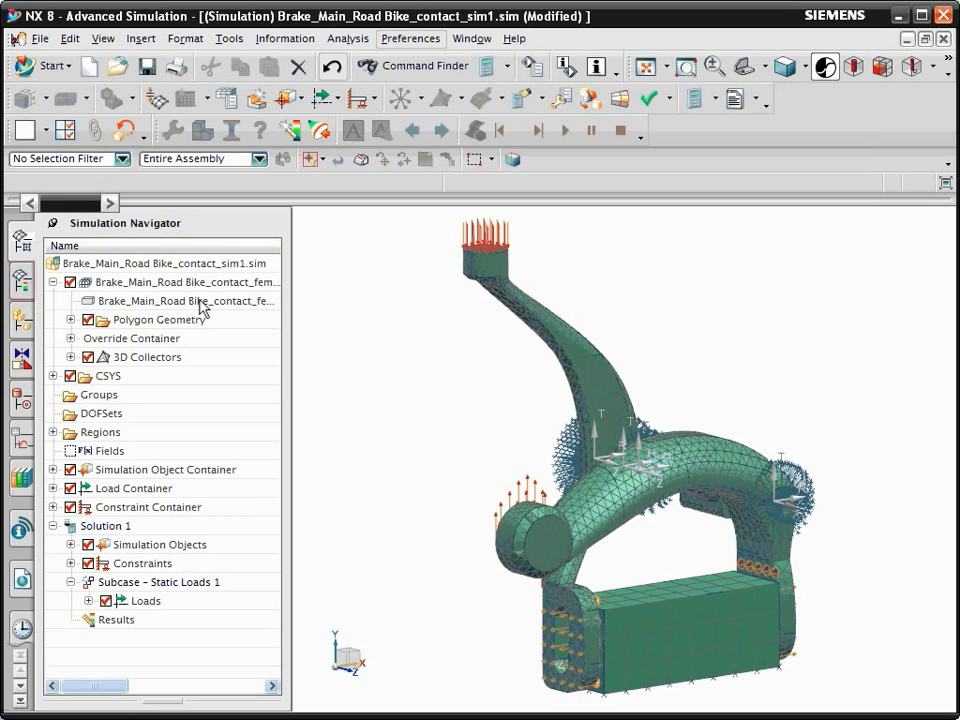
Load Solution 1 results in the Post Processing Navigator and plot Contact Force - Nodal.
left_click(20, 280)
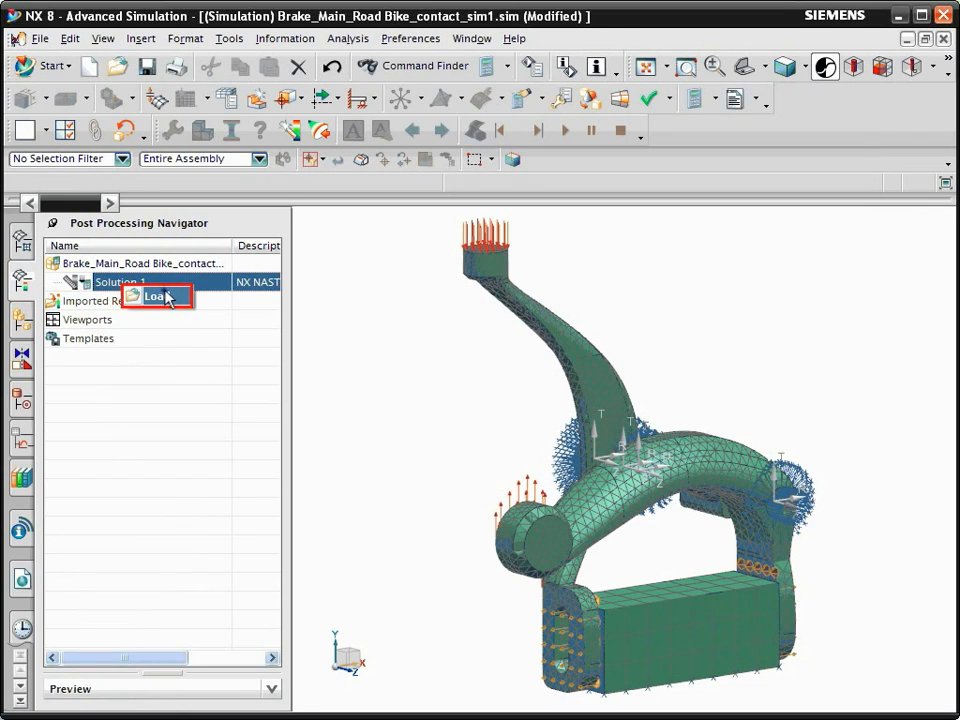
left_click(56, 282)
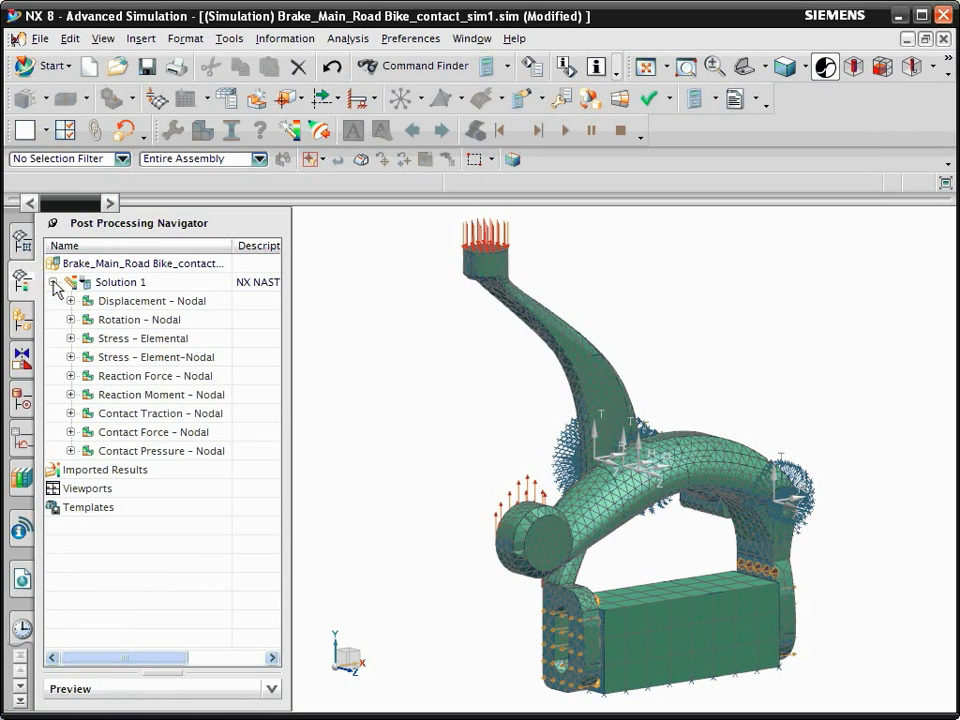
left_click(72, 356)
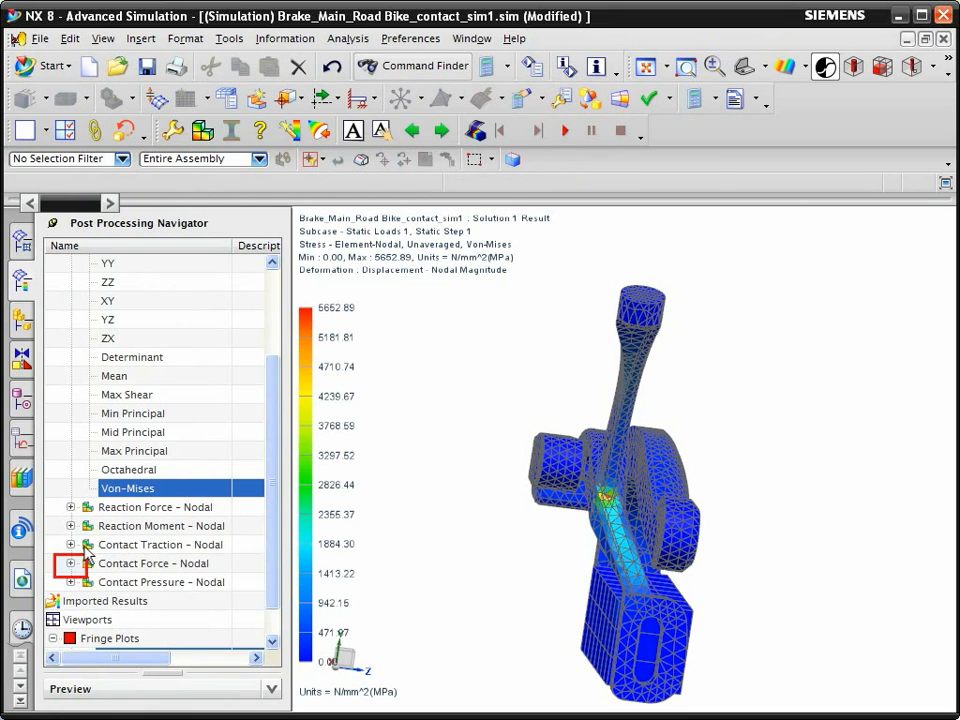
left_click(72, 564)
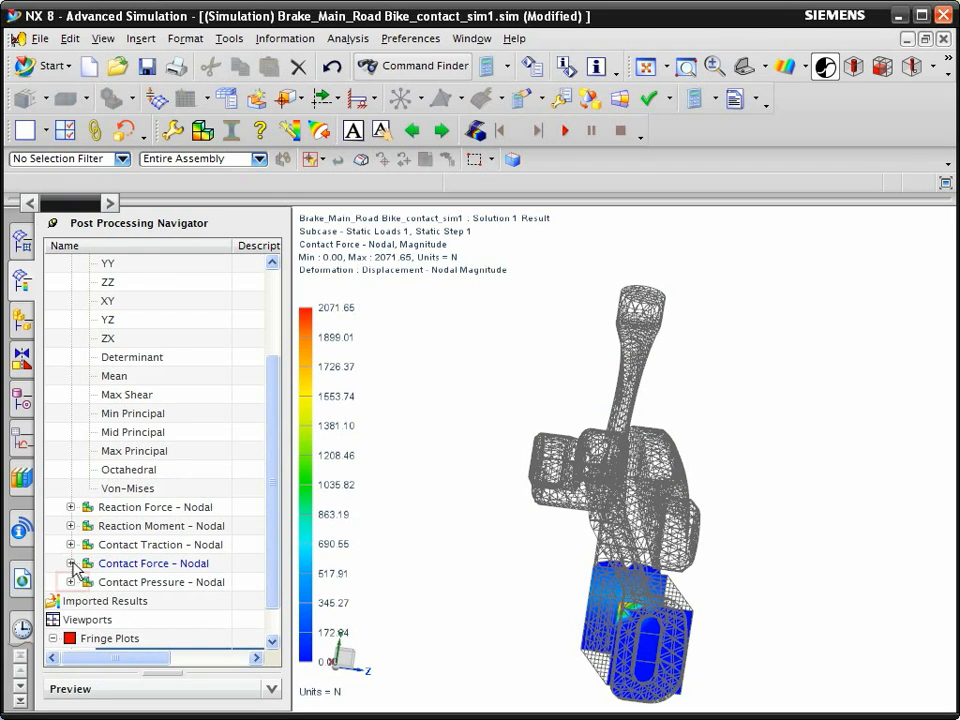
Plot the Contact Pressure - Nodal scalar result on the caliper.
left_click(72, 582)
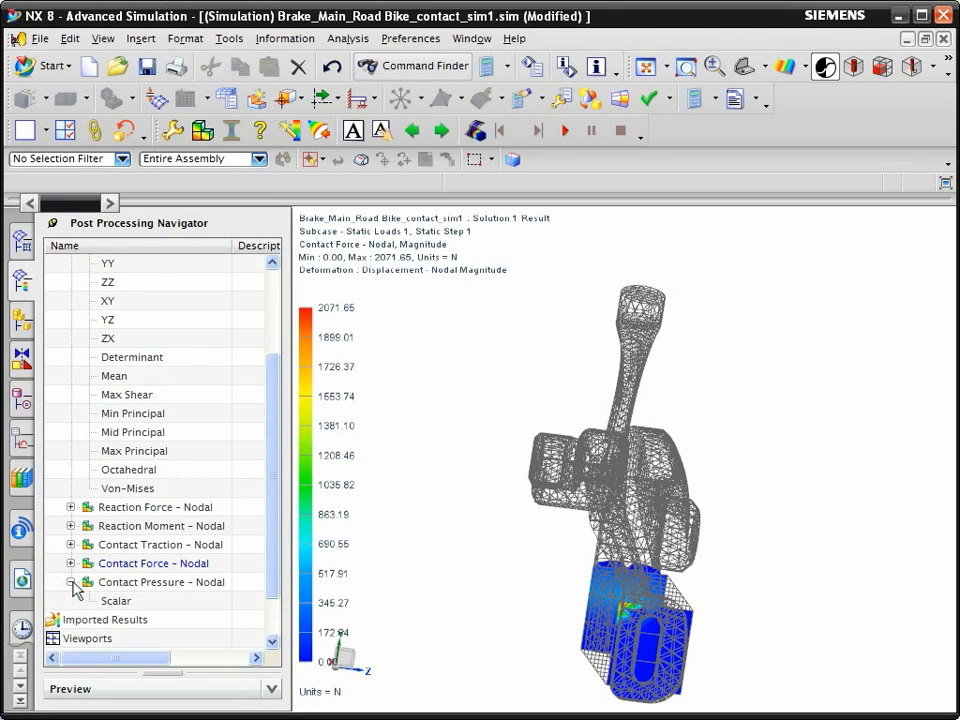
left_click(116, 600)
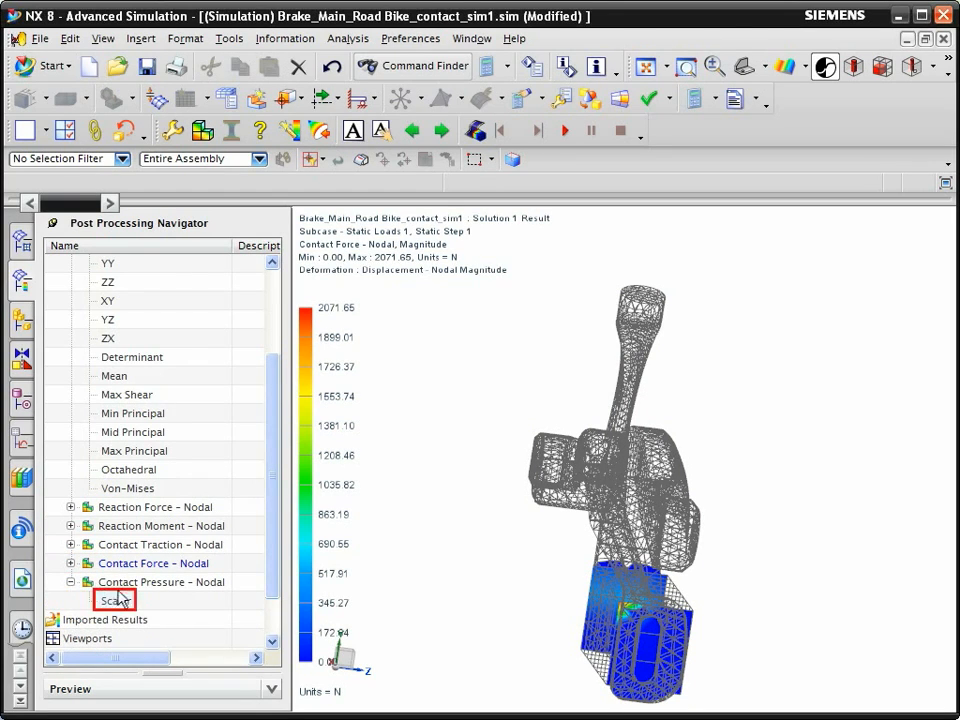